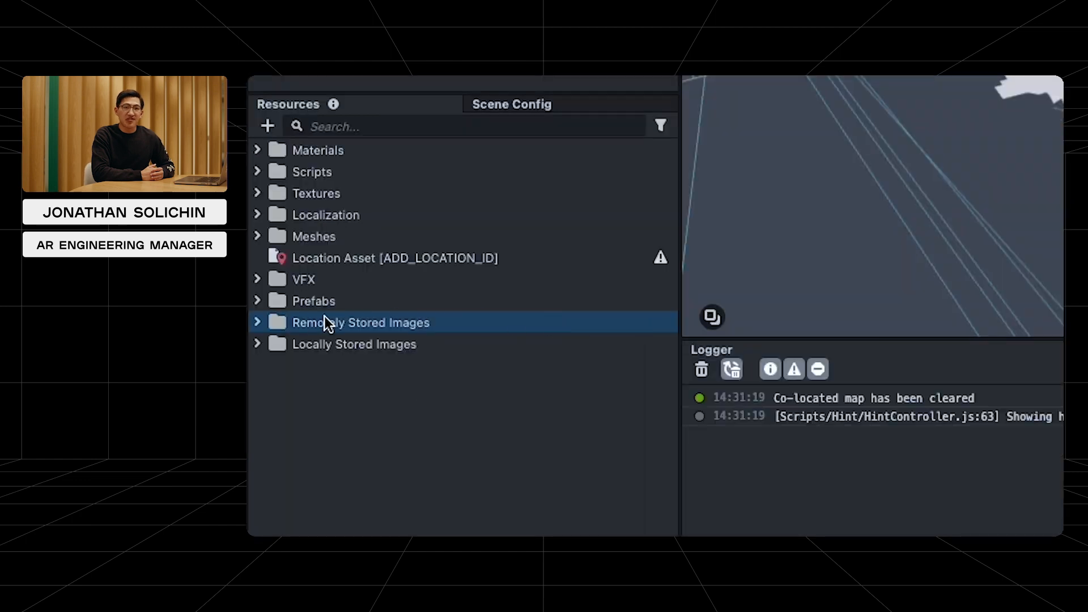
# Expand Remotely Stored Images, select Image Gradient 14, then expand Locally Stored Images.
pyautogui.click(257, 322)
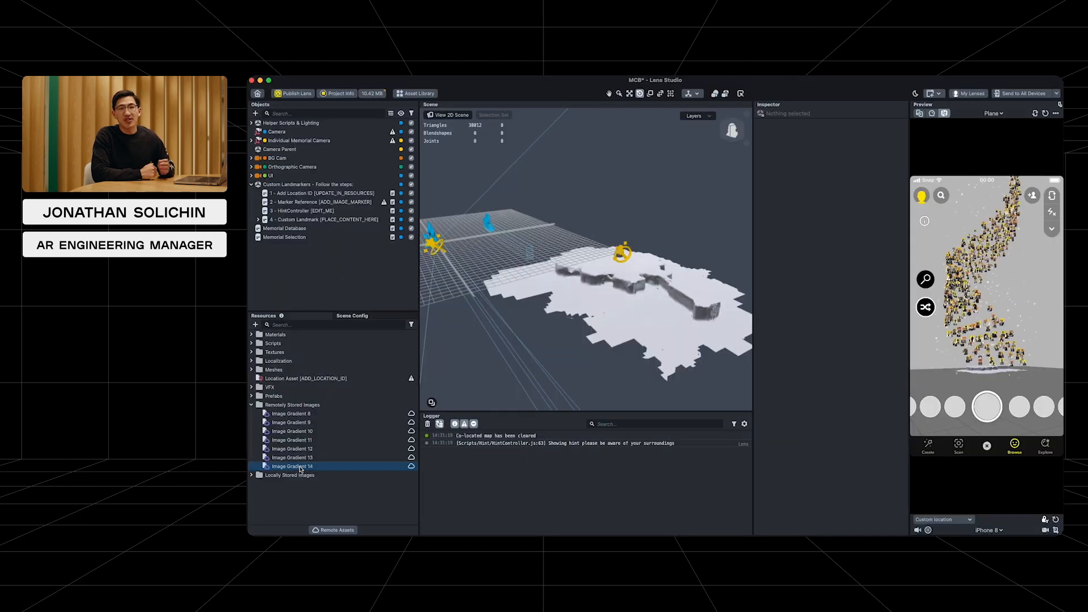
pyautogui.click(289, 475)
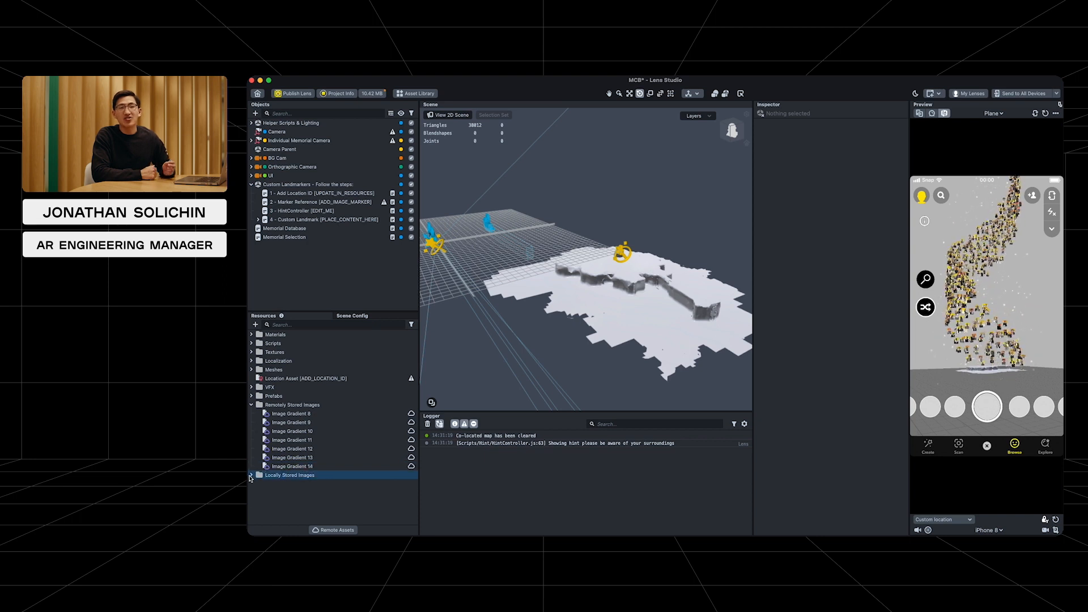
pyautogui.click(251, 474)
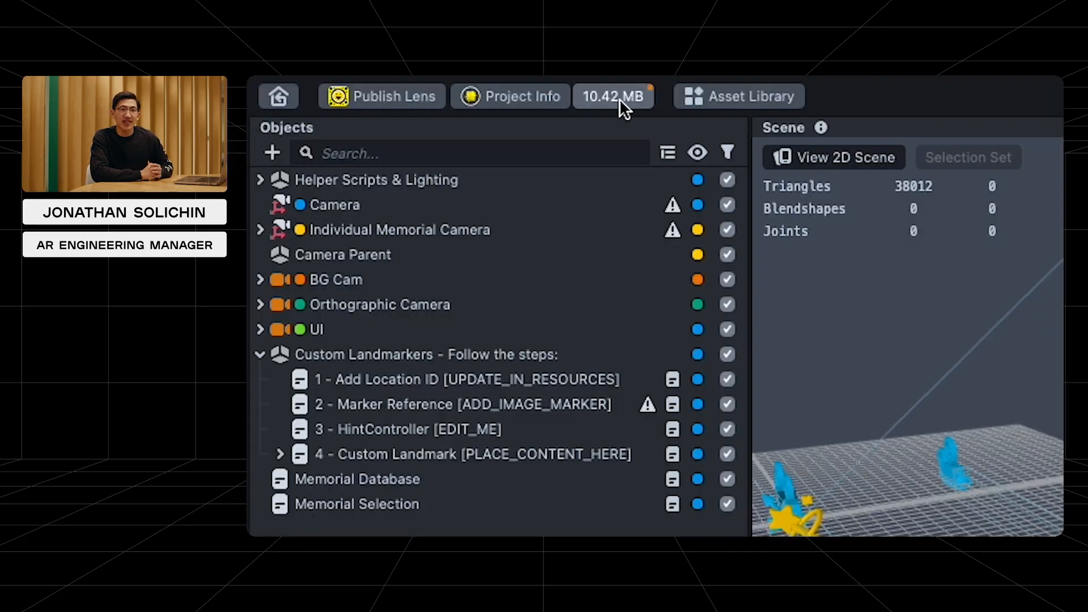
# View the lens size breakdown from the 10.42 MB project size indicator.
pyautogui.click(614, 96)
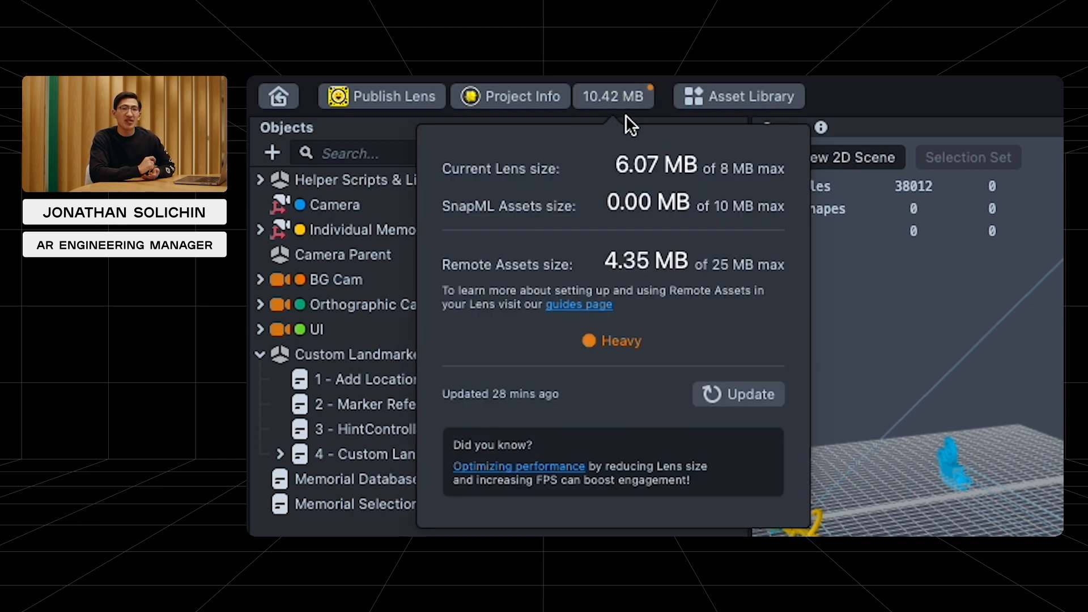
pyautogui.moveTo(693, 187)
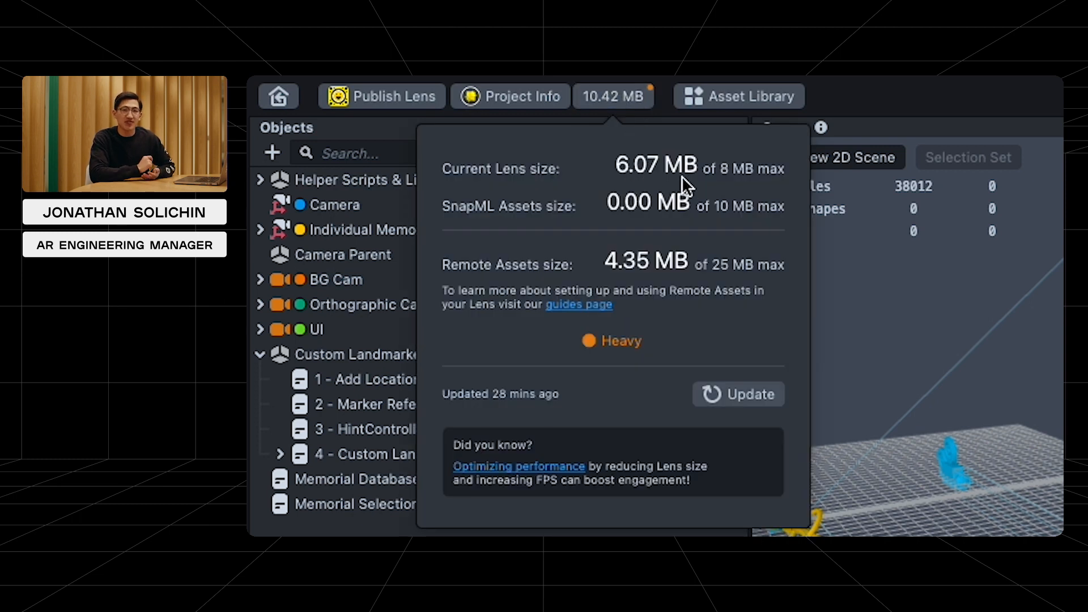
pyautogui.moveTo(676, 195)
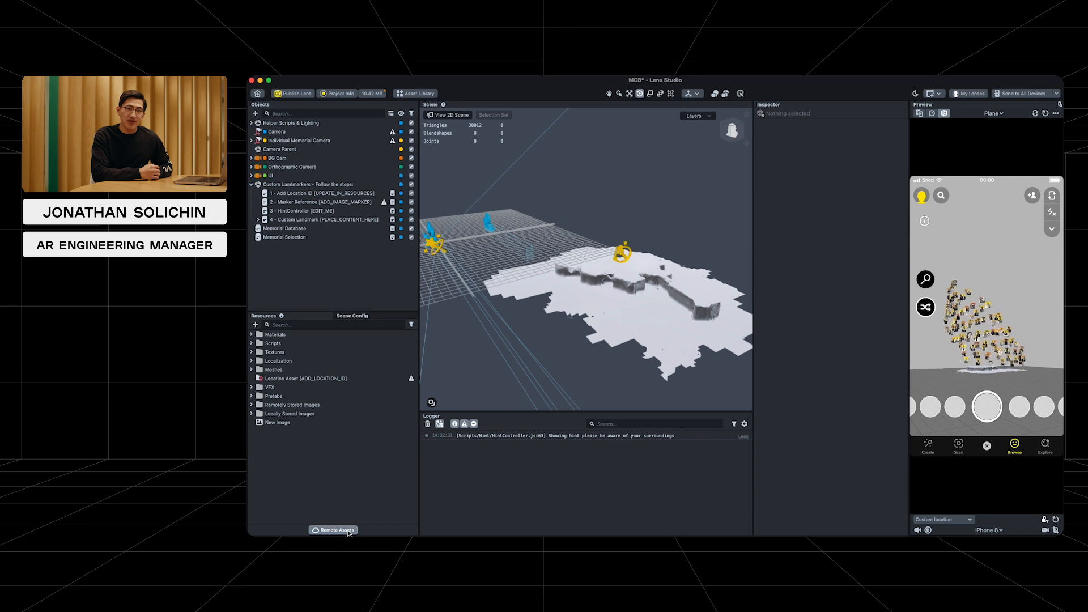
# Upload New Image to the project's Remote Assets list.
pyautogui.click(333, 530)
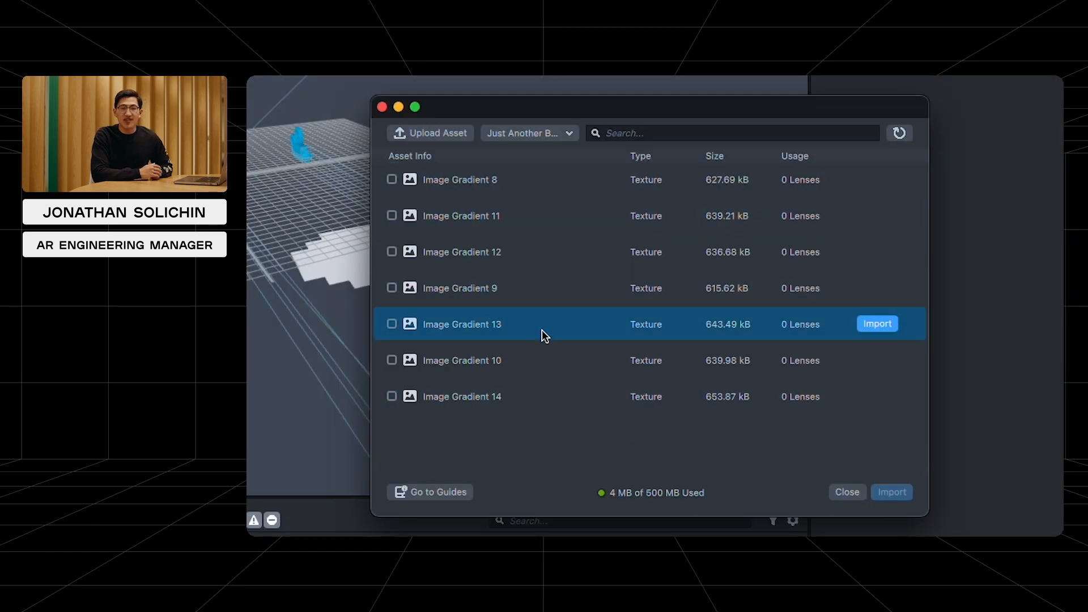
pyautogui.moveTo(543, 206)
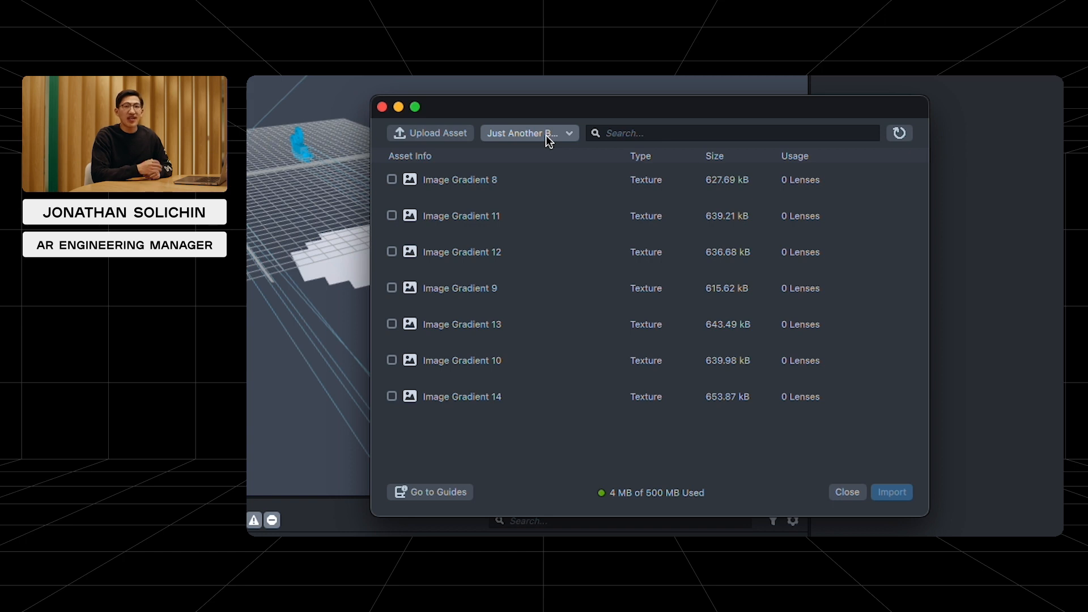
pyautogui.click(528, 133)
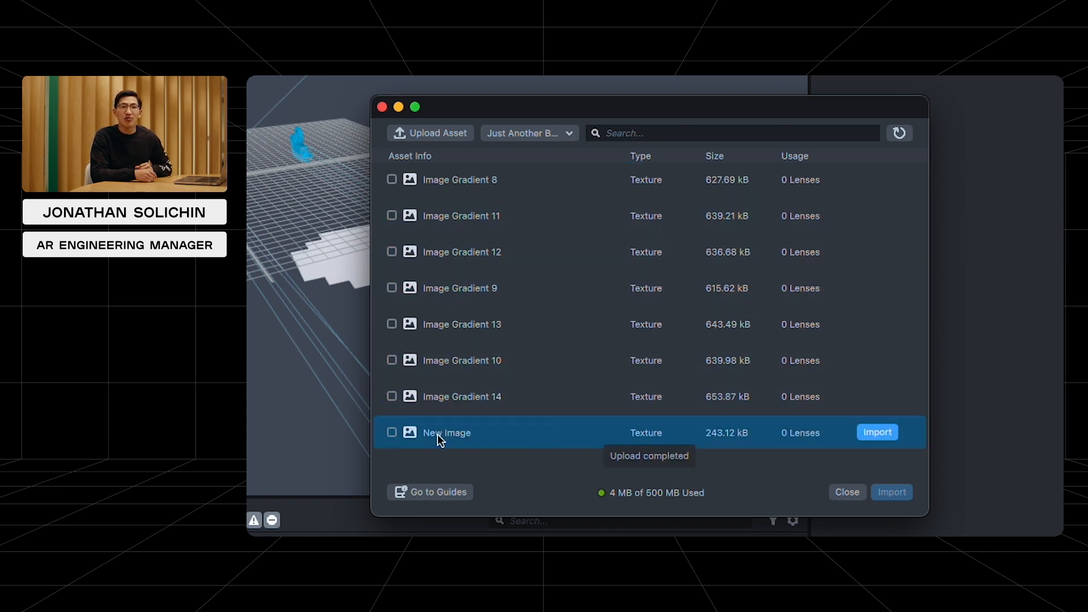
pyautogui.moveTo(471, 451)
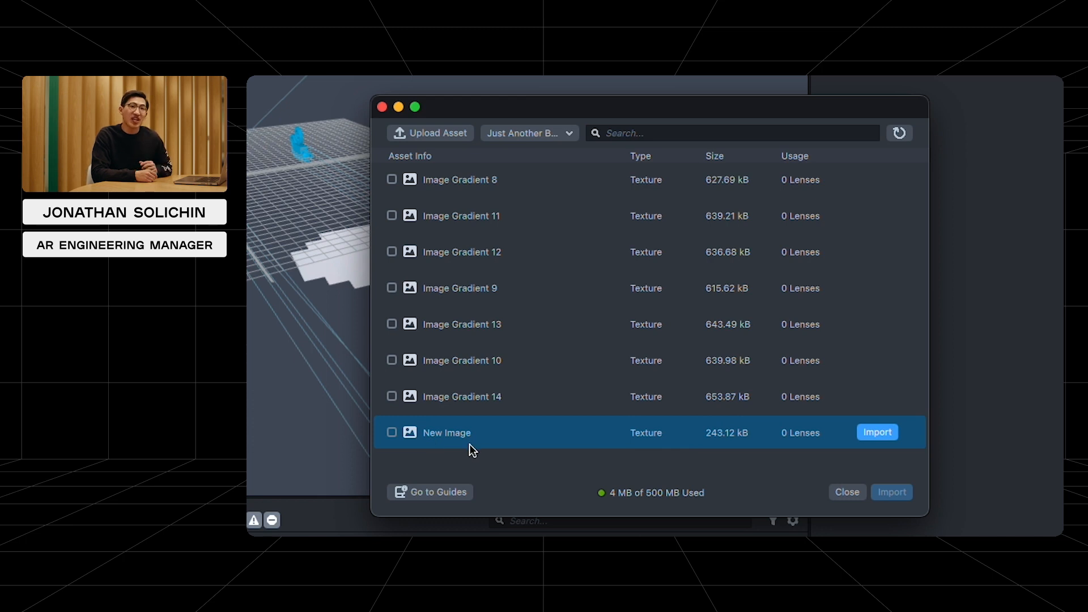
pyautogui.moveTo(507, 445)
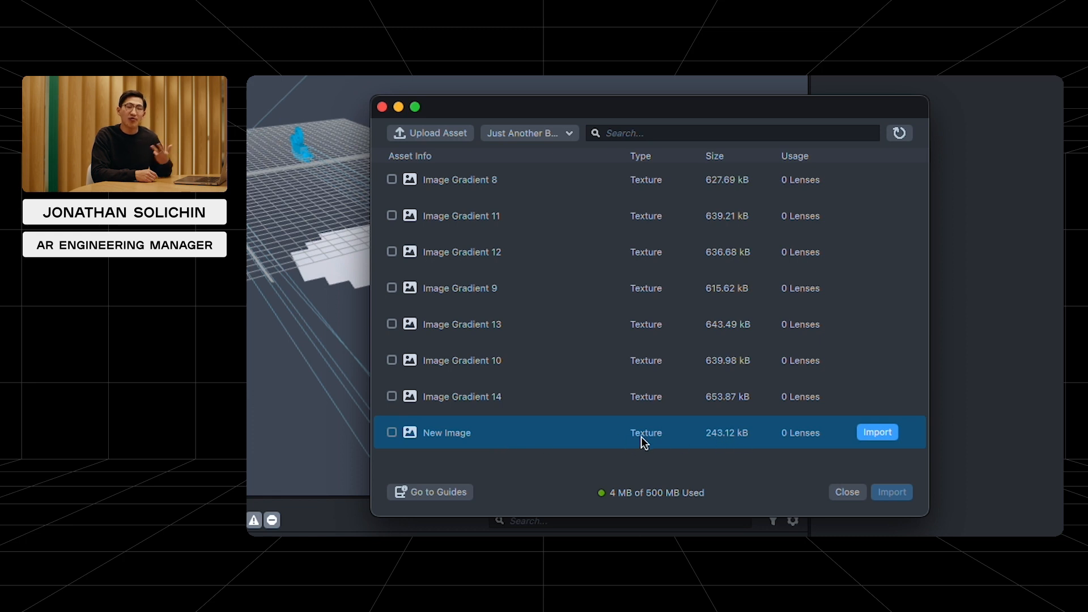
pyautogui.moveTo(800, 443)
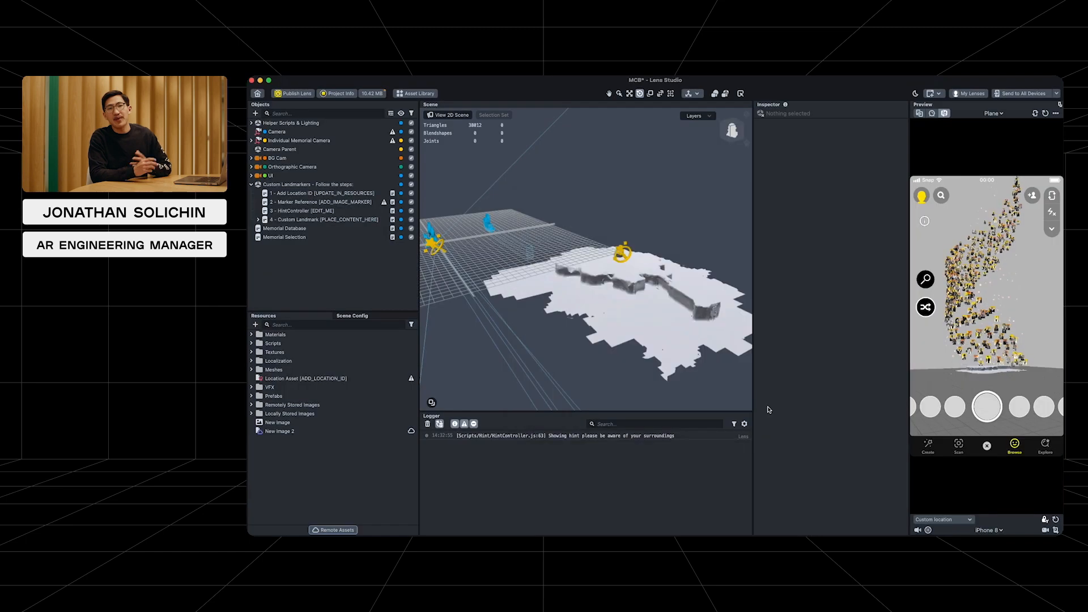
# Import the Preview Remote Asset helper from the Asset Library into the scene.
pyautogui.click(278, 431)
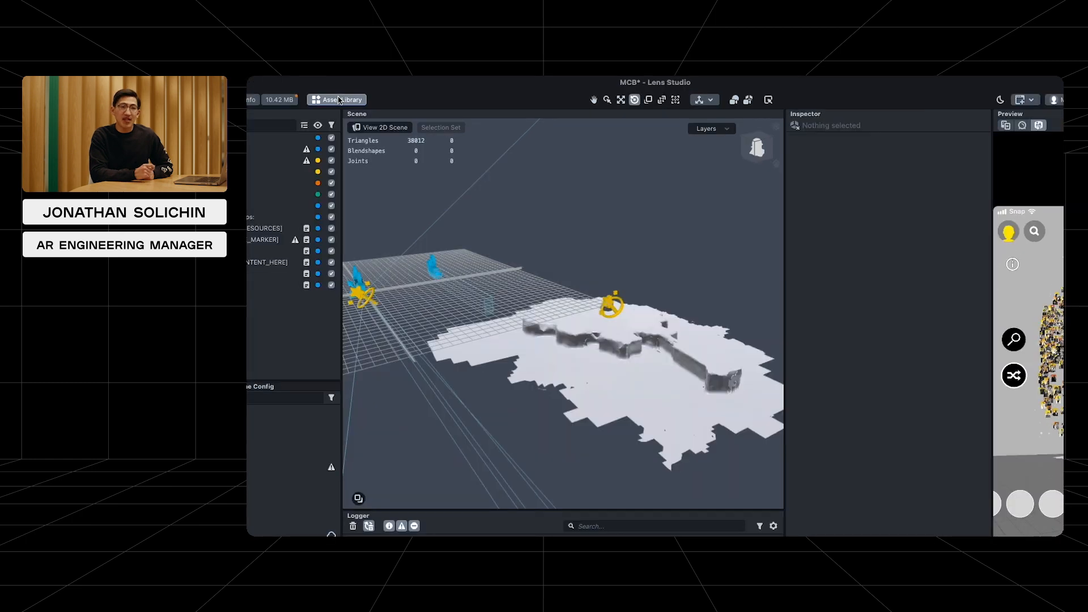
pyautogui.click(336, 99)
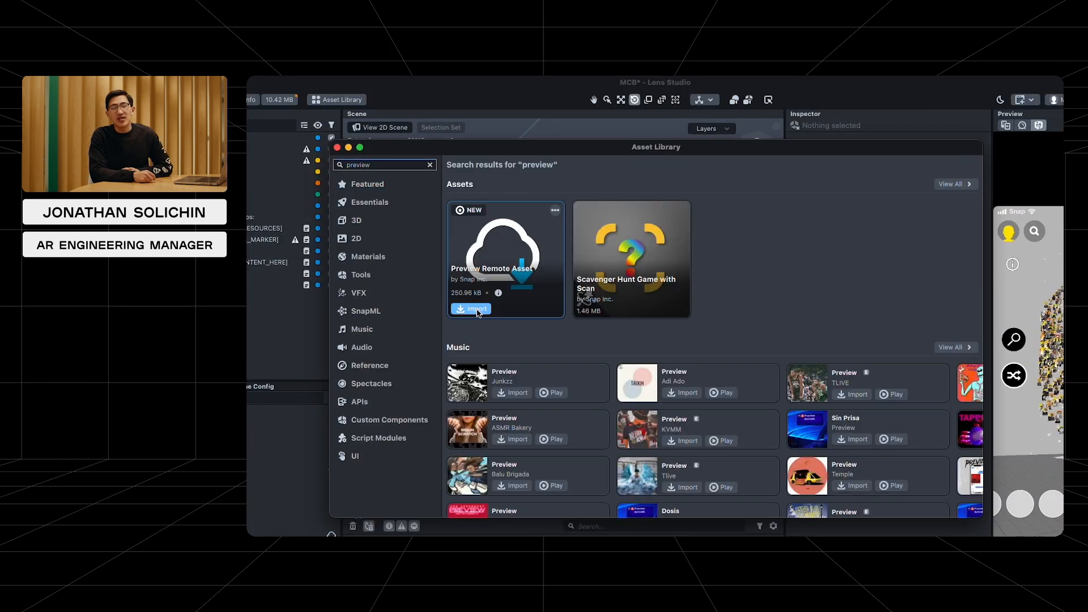
pyautogui.click(471, 308)
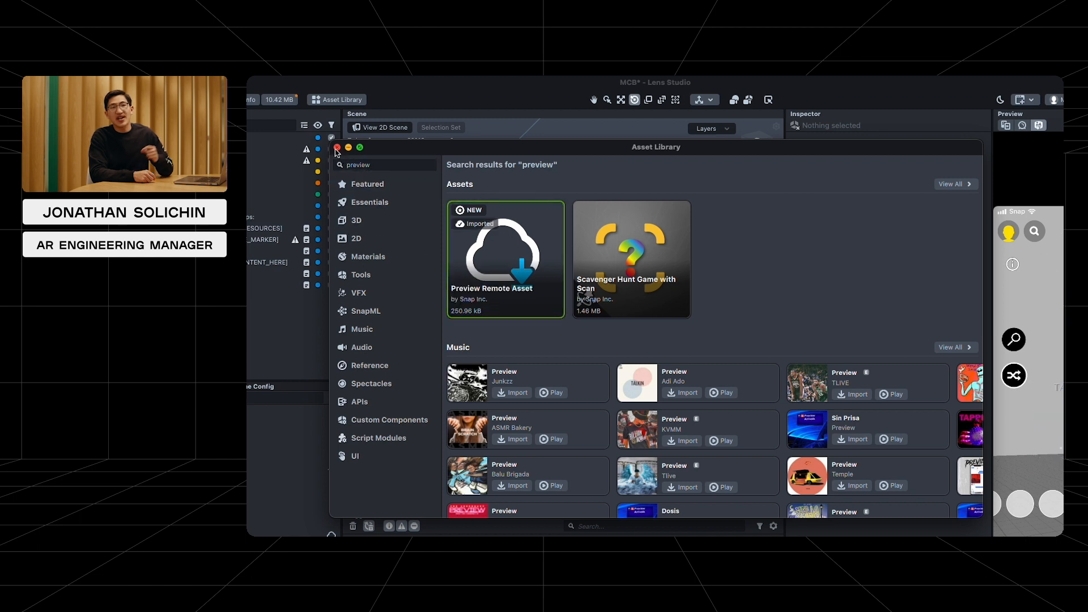
pyautogui.click(337, 148)
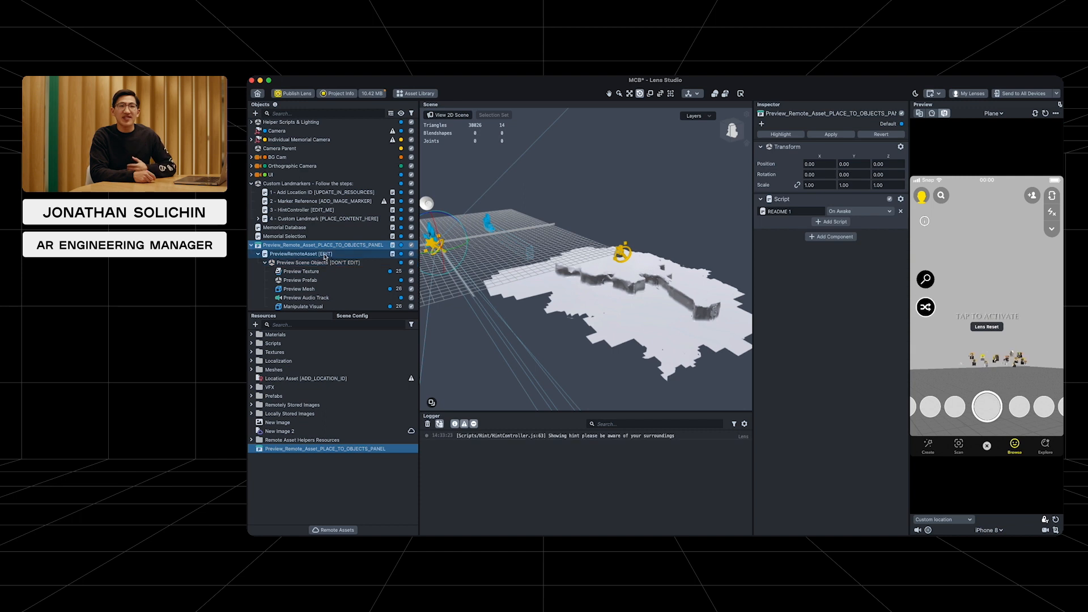
# Select the PreviewRemoteAsset [EDIT] object to open its script.
pyautogui.click(302, 253)
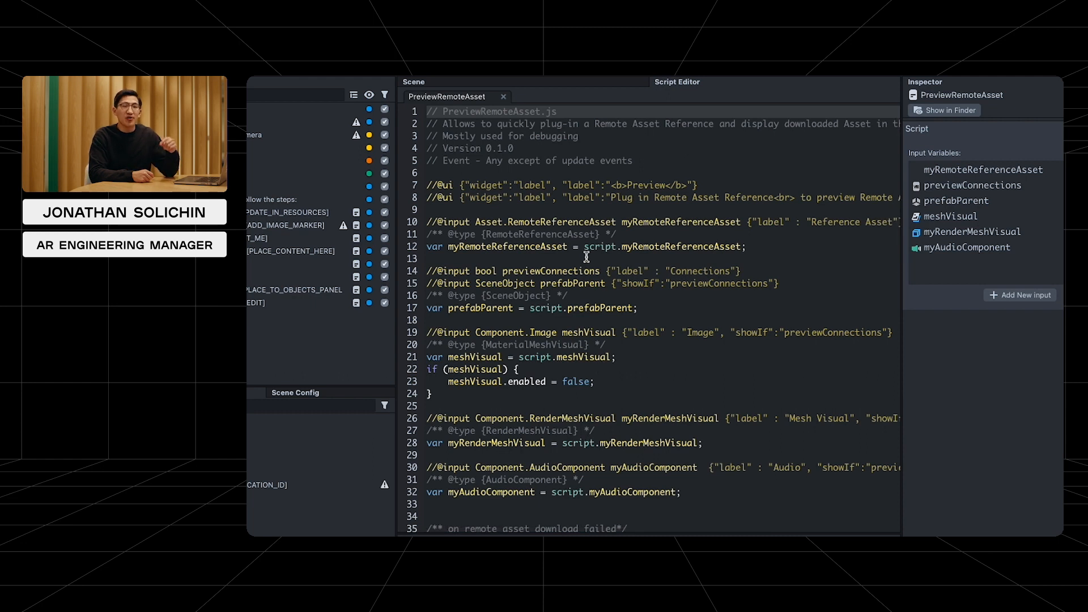
# Find myRemoteReferenceAsset in the script and review previewDownloadedAsset's texture and audio handling.
pyautogui.doubleClick(561, 221)
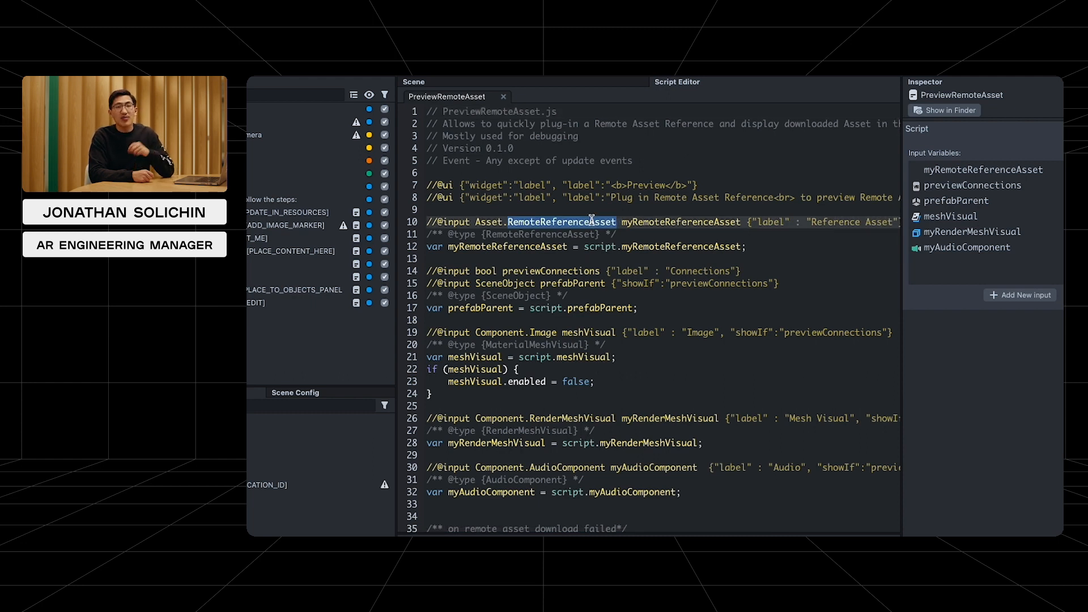
pyautogui.press('Cmd+F')
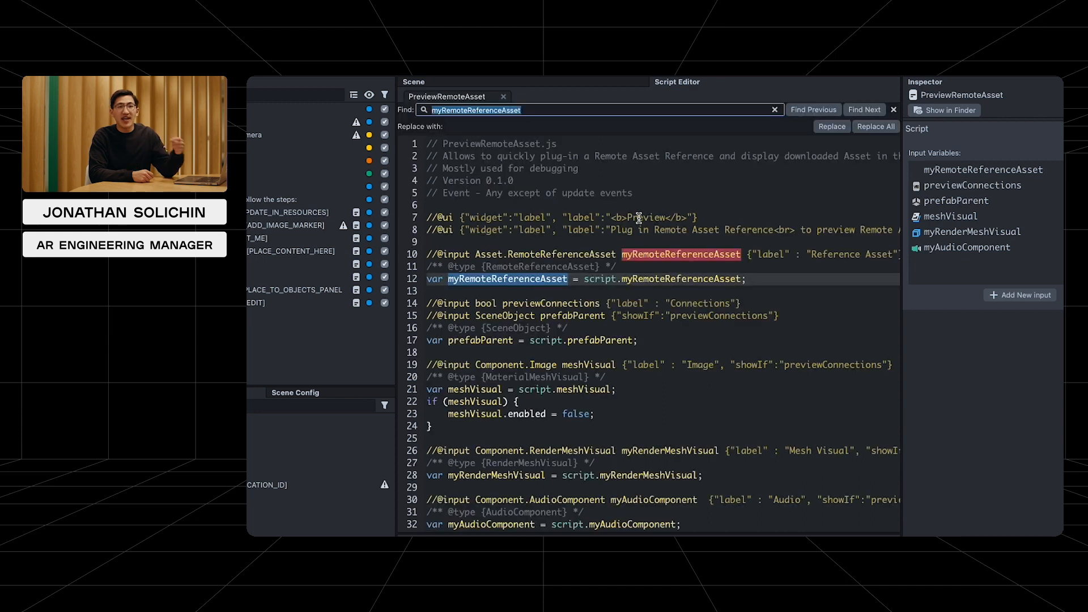
pyautogui.scroll(-3)
pyautogui.write('onFailed')
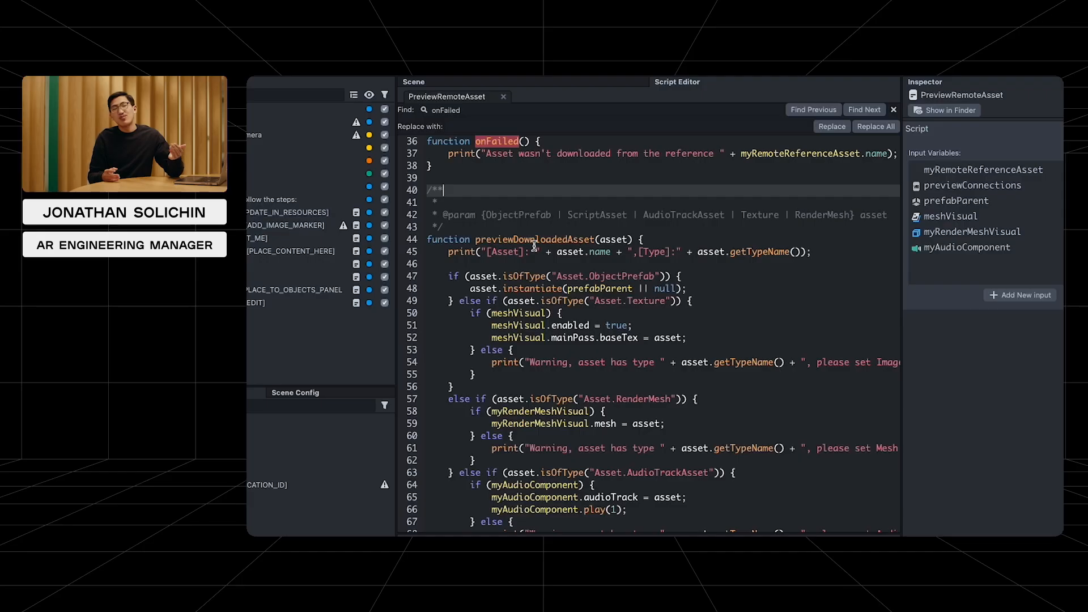
pyautogui.scroll(-3)
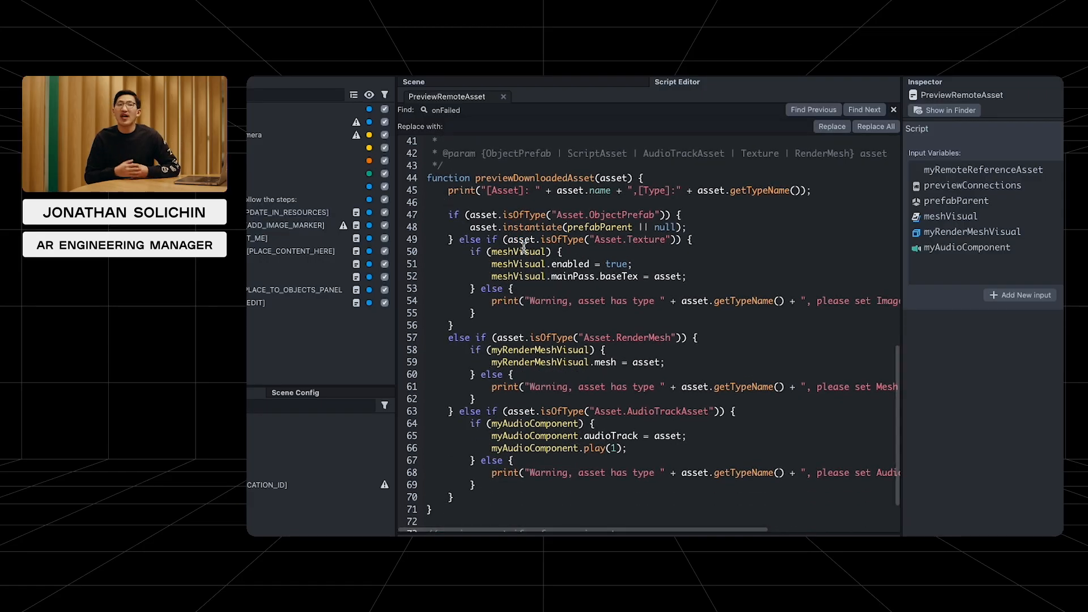
pyautogui.scroll(-3)
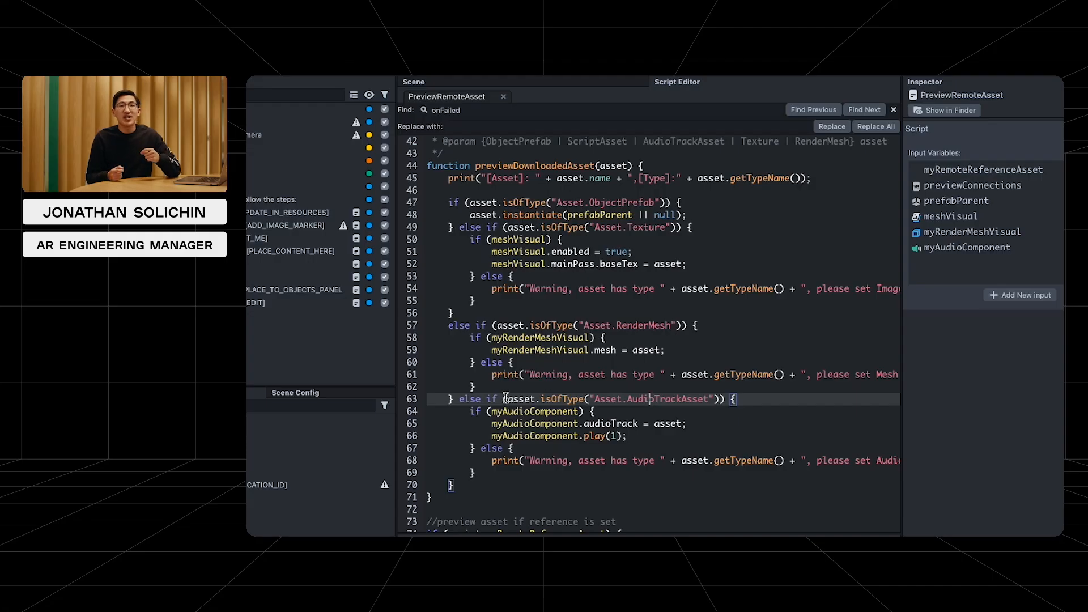
pyautogui.moveTo(503, 398); pyautogui.dragTo(500, 485)
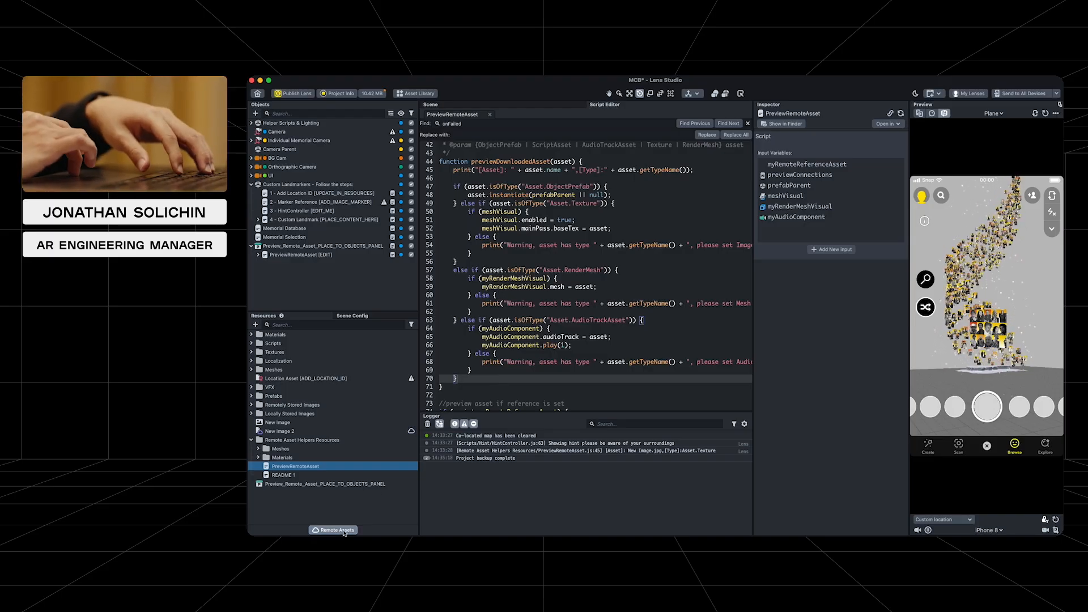
pyautogui.click(337, 529)
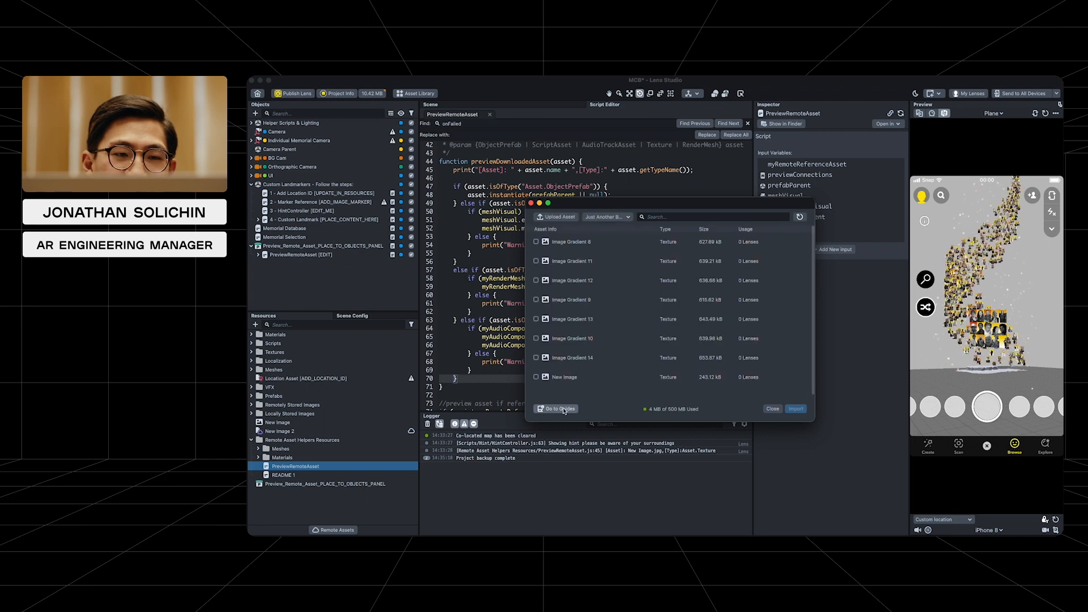
pyautogui.click(772, 409)
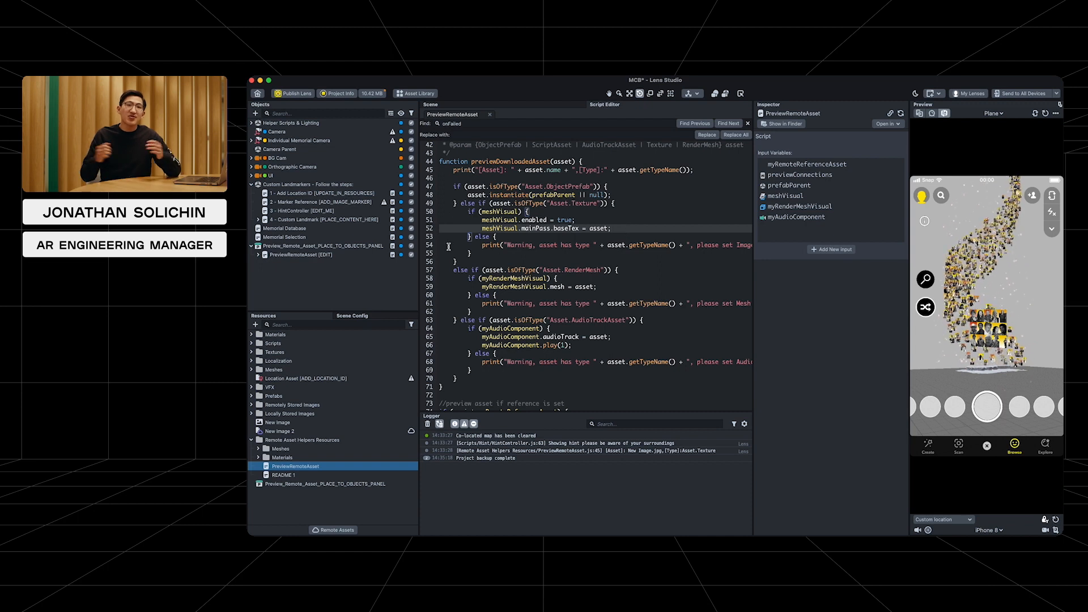
# Right-click in the panel to start adding New Image 2 to Remote Textures.
pyautogui.rightClick(361, 340)
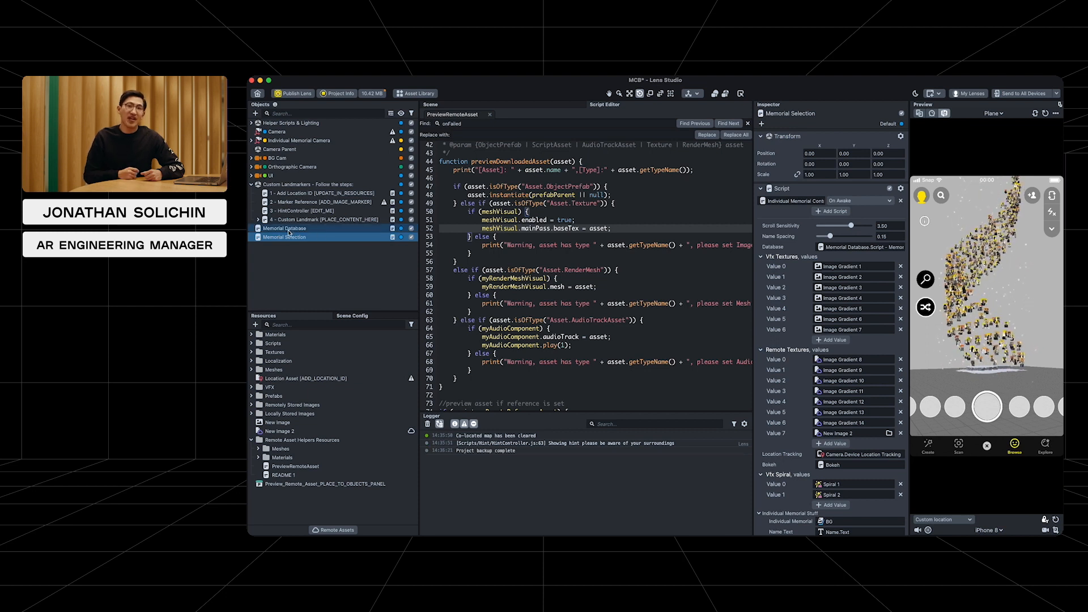
# Select the Memorial Database object to reach its MemorialDatabase script.
pyautogui.click(285, 229)
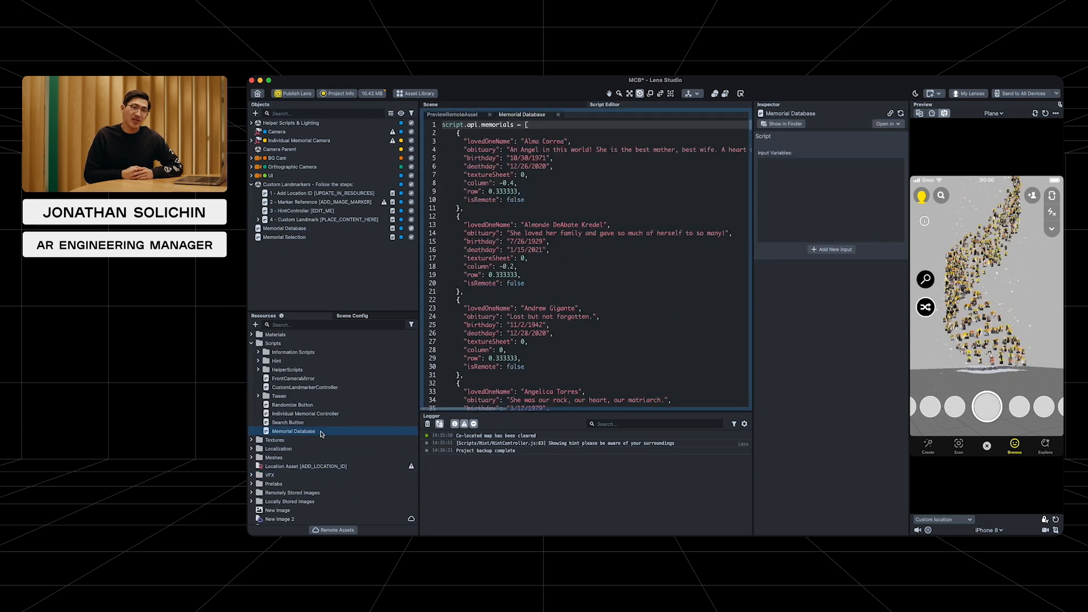
pyautogui.scroll(-3)
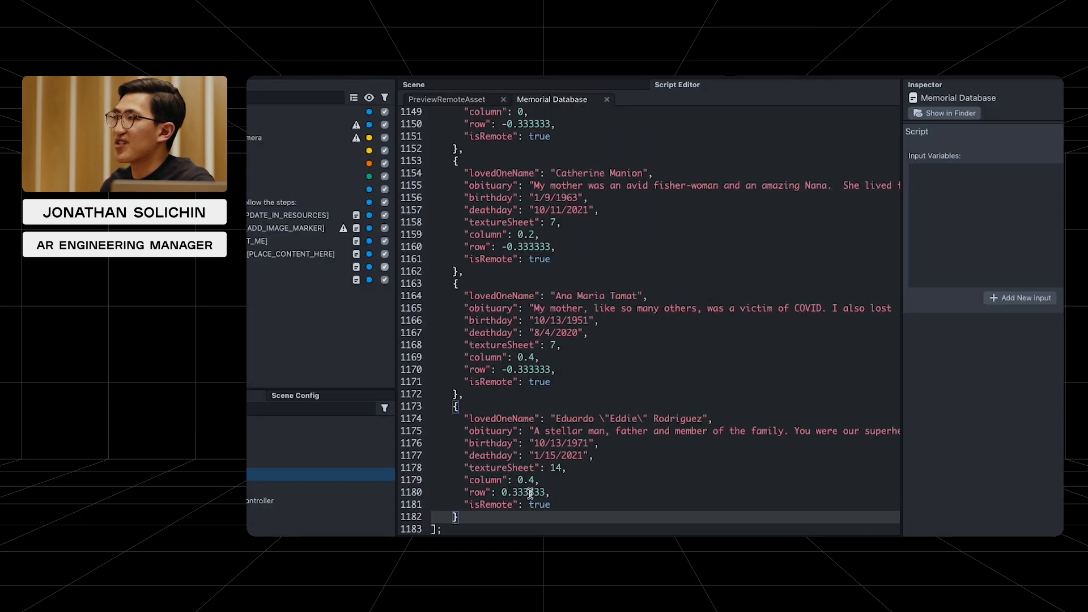
pyautogui.moveTo(457, 191)
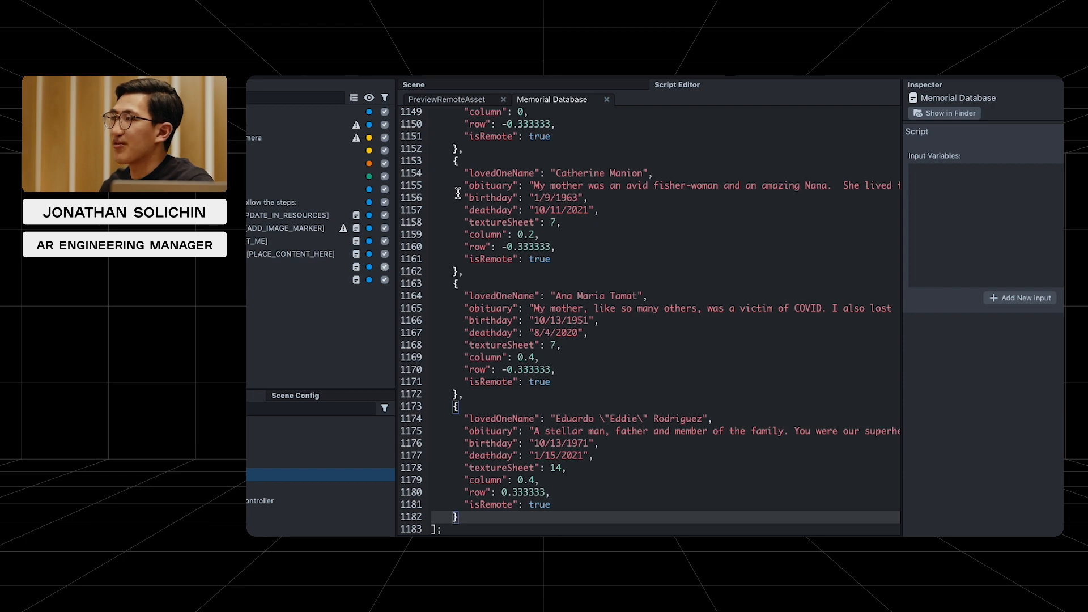